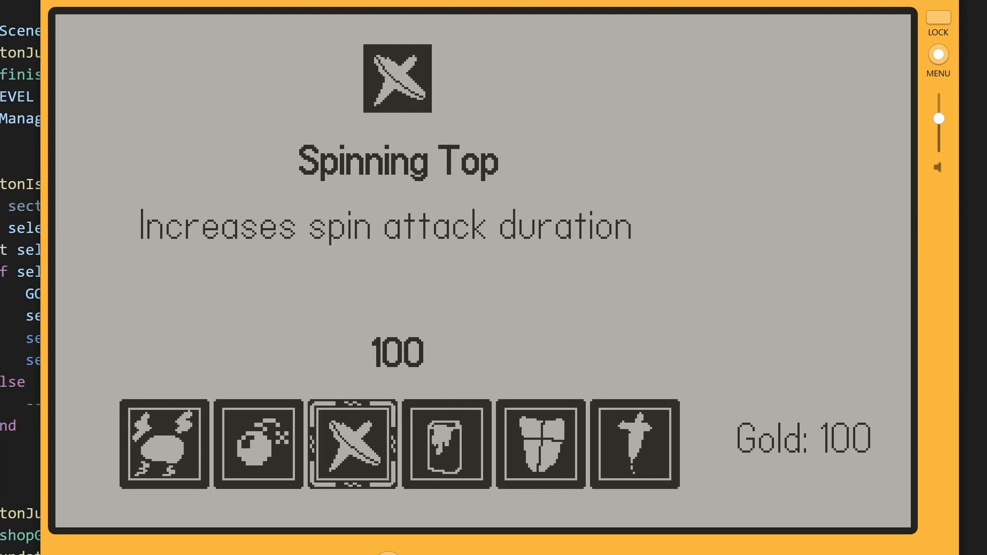
Step: Buy the Pocket Bomb for 50 gold, then browse past the Jar of Grease toward the Bulwark
{"action": "left_click", "coordinate": [257, 443]}
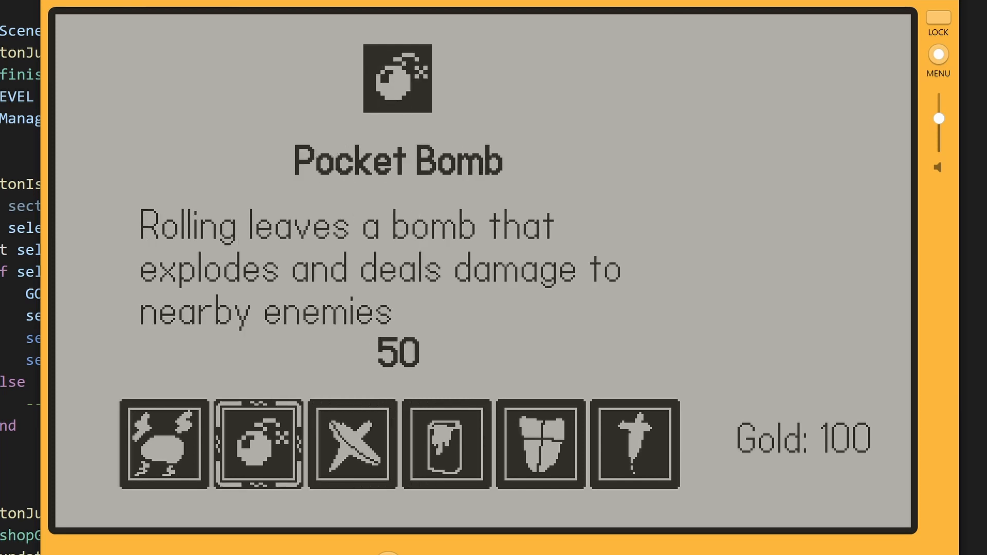
{"action": "left_click", "coordinate": [257, 443]}
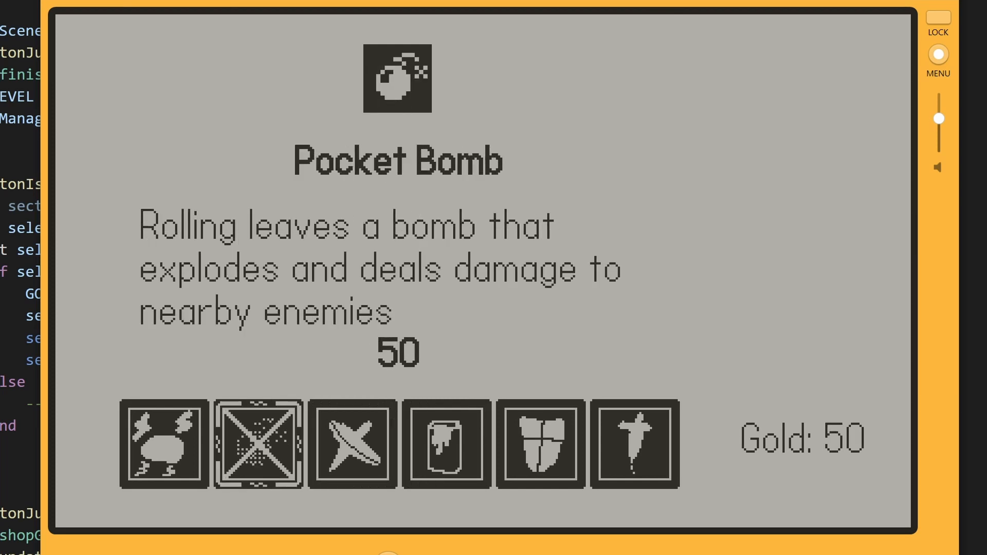
{"action": "left_click", "coordinate": [445, 443]}
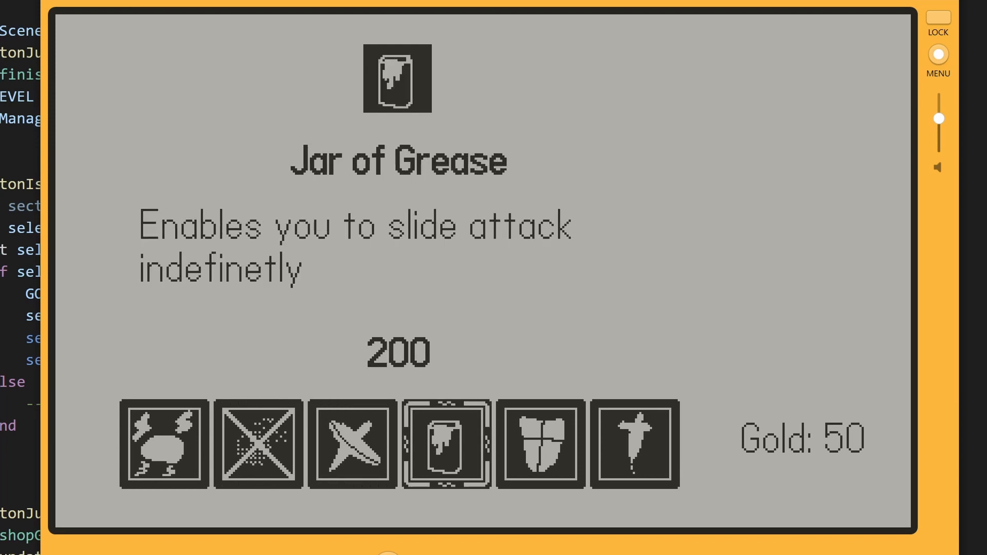
{"action": "left_click", "coordinate": [538, 443]}
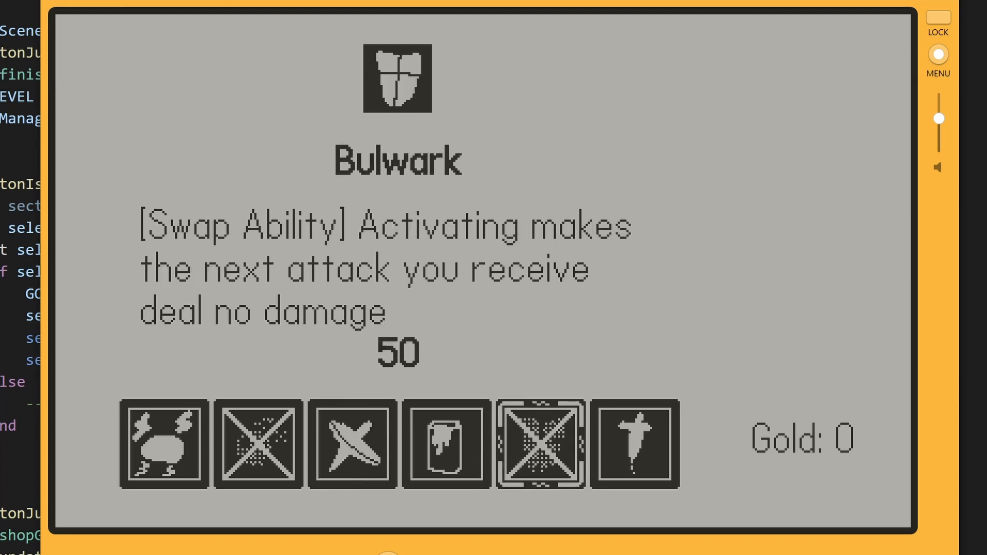
{"action": "left_click", "coordinate": [446, 444]}
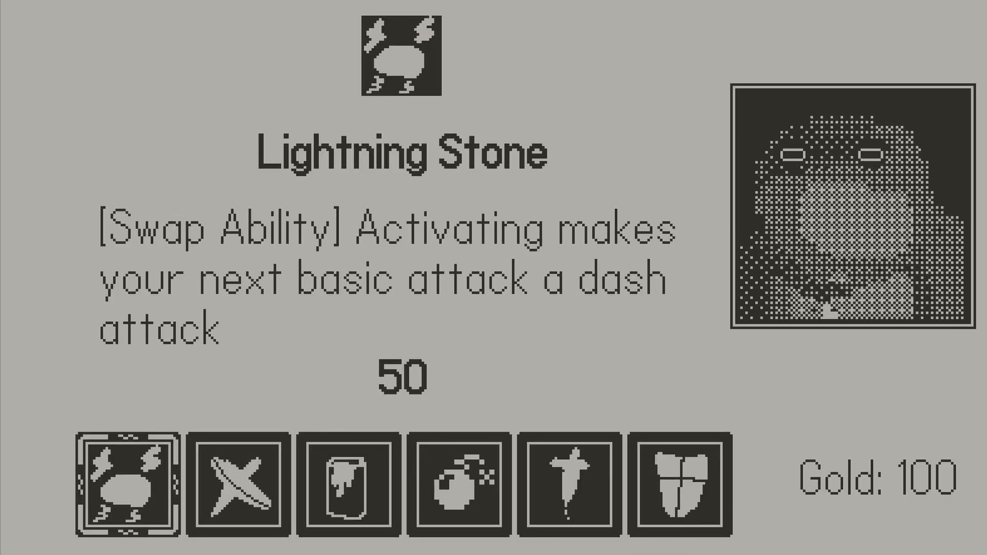
Step: Buy the Spinning Top and the backstab damage upgrade, dropping gold from 1000 to 800
{"action": "left_click", "coordinate": [233, 483]}
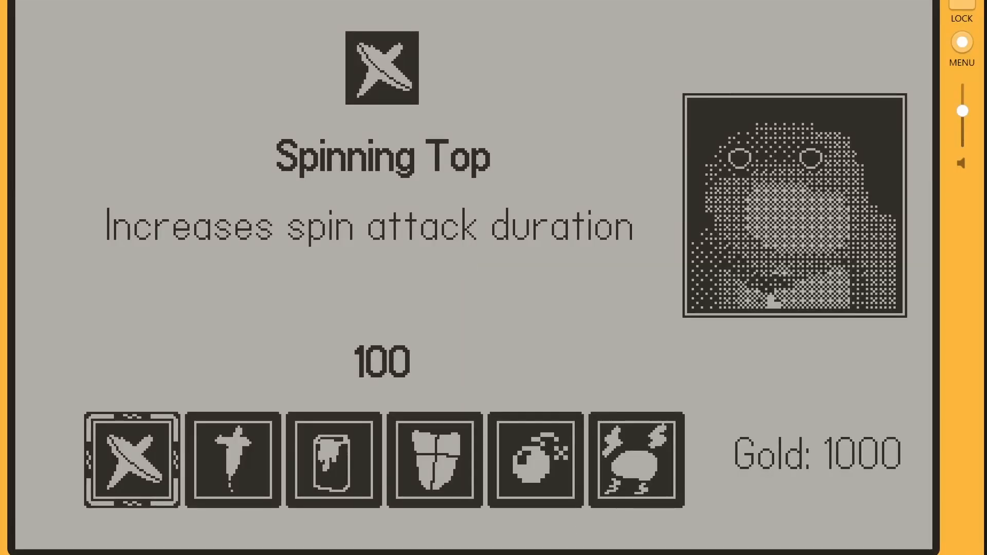
{"action": "left_click", "coordinate": [232, 461]}
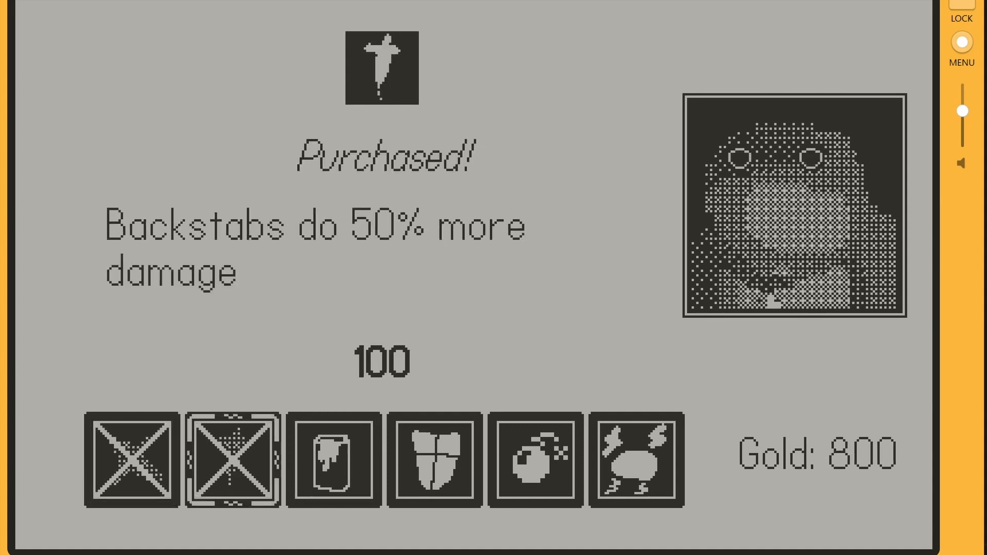